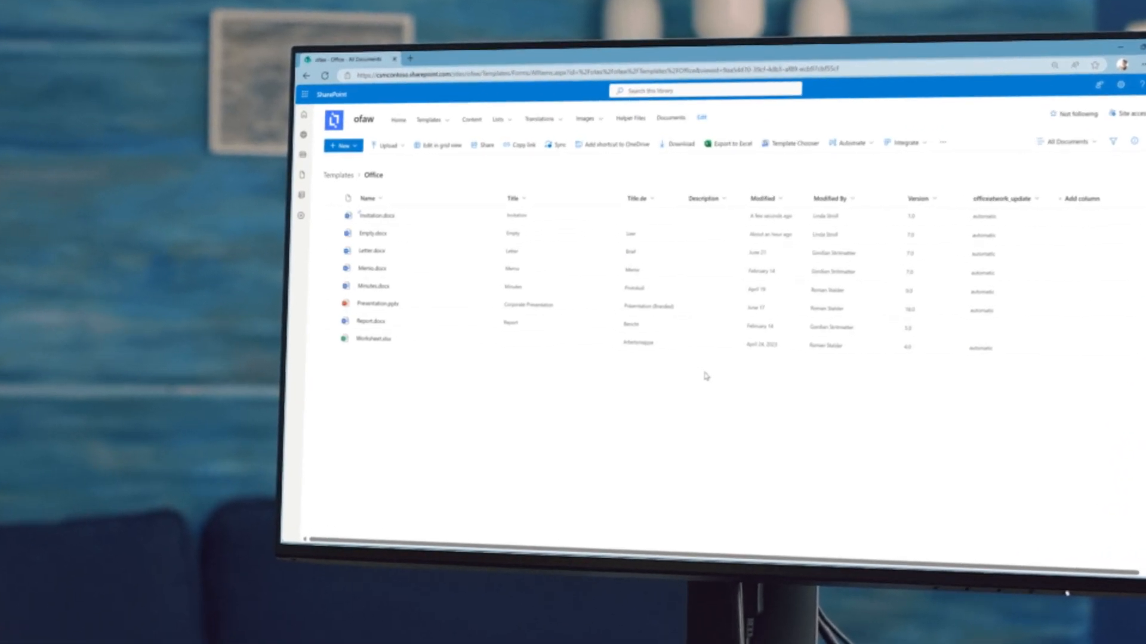
Step: Create a new document from the Contoso Order Form PDF template
{"action": "left_click", "coordinate": [790, 143]}
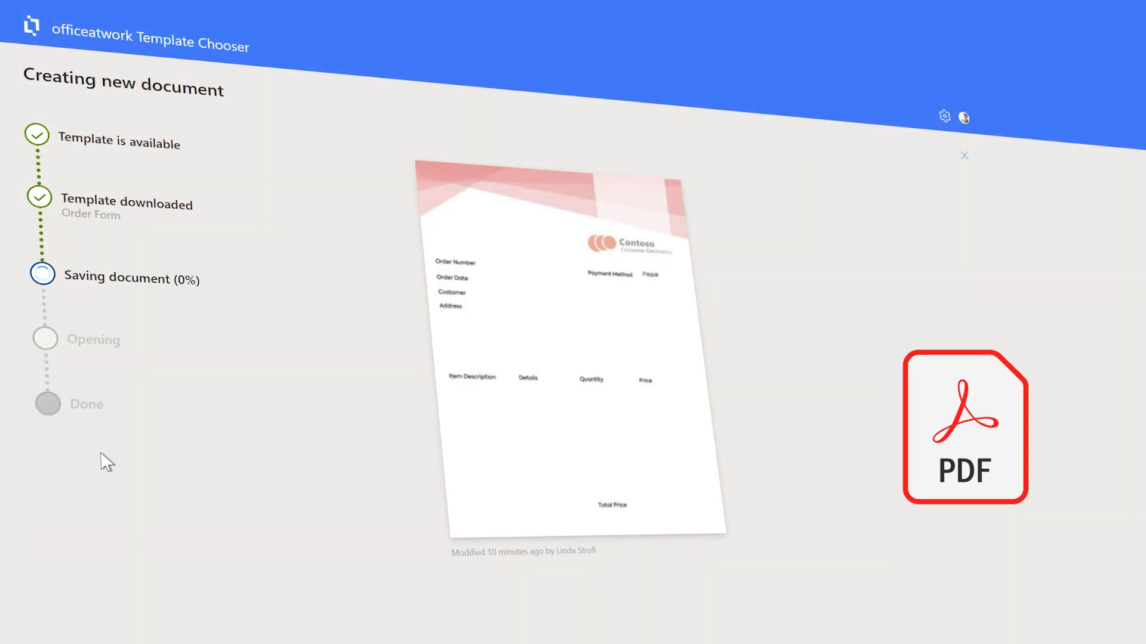